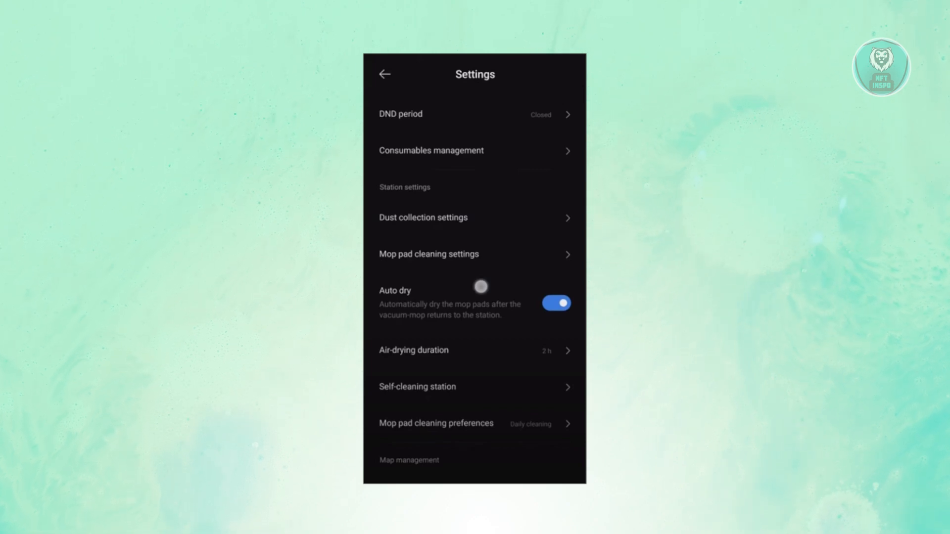
# - Open the self-cleaning station guide and scroll to steps 3 and 4 and the start button
pyautogui.click(417, 387)
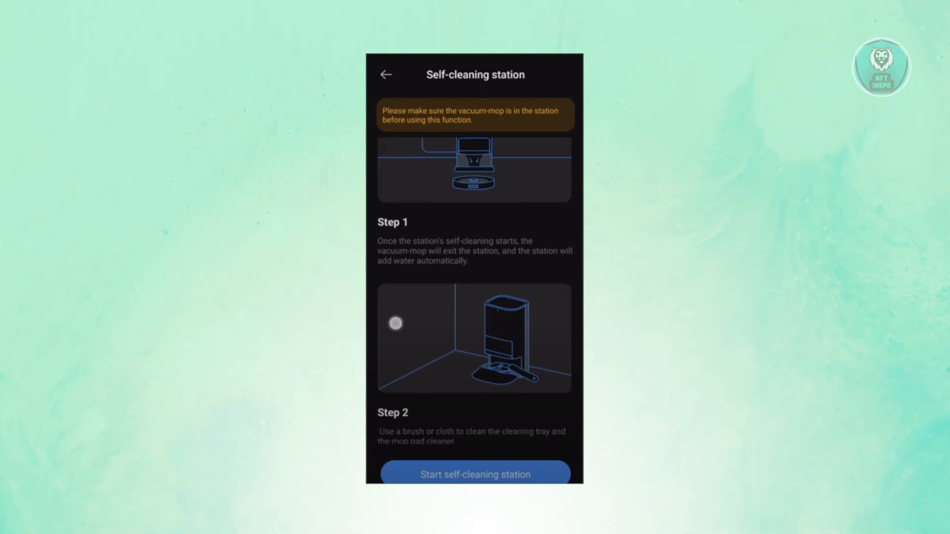
pyautogui.scroll(-3)
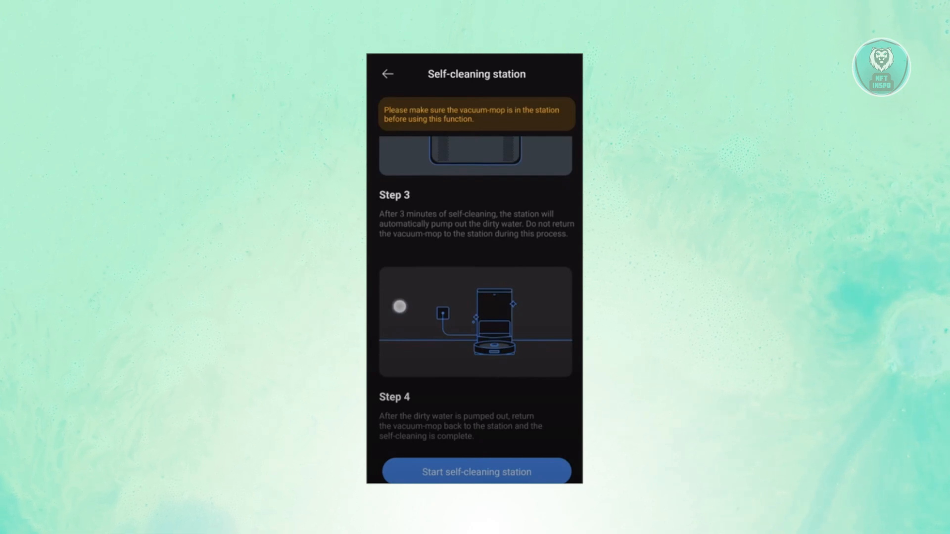